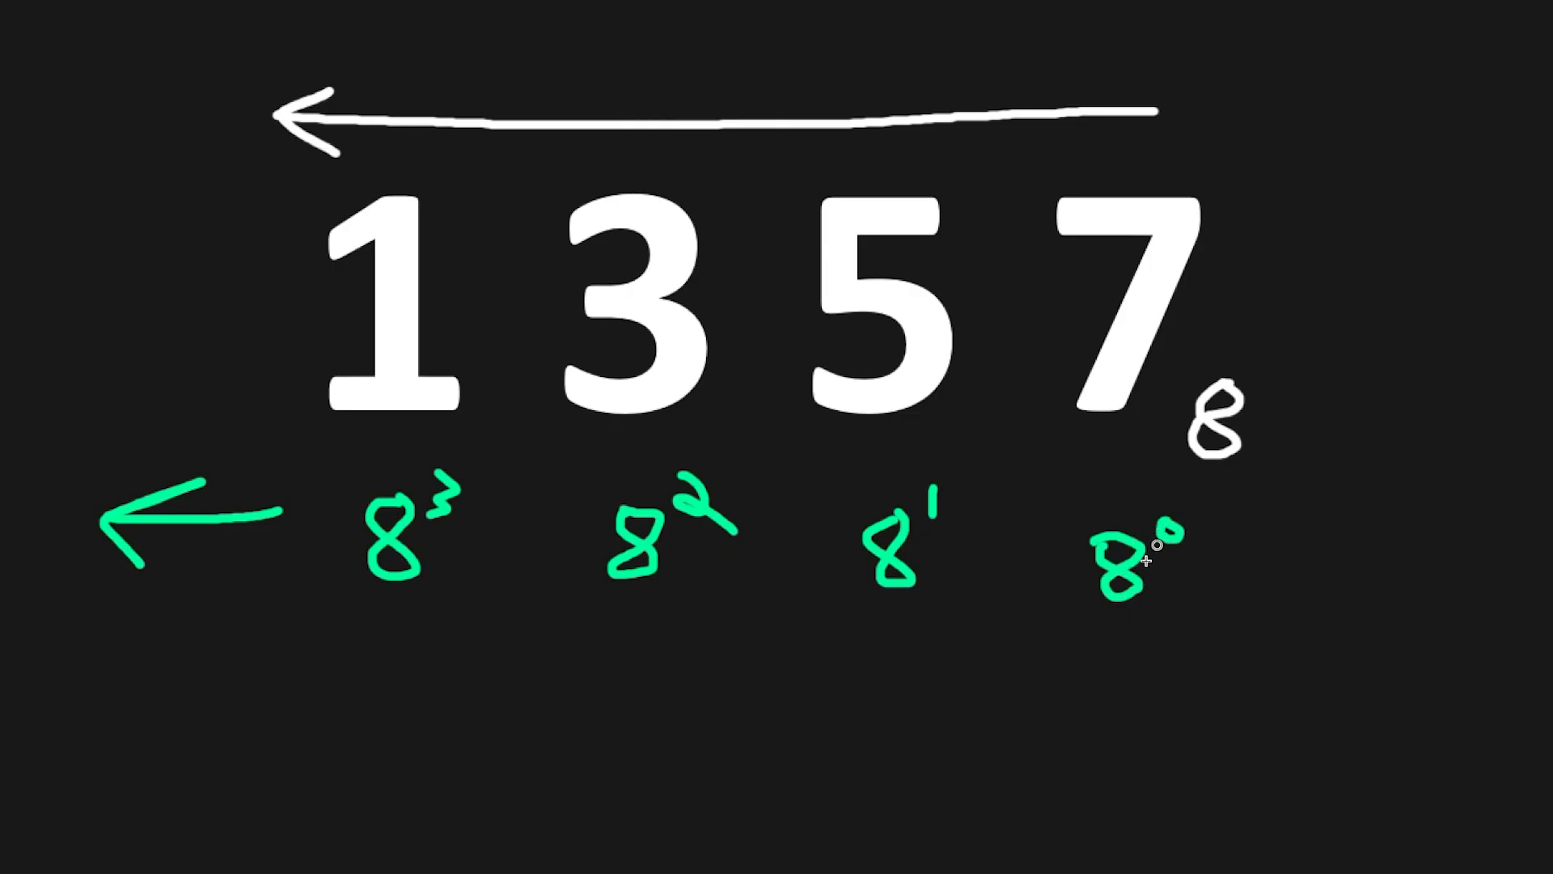
mouse_move(1098, 678)
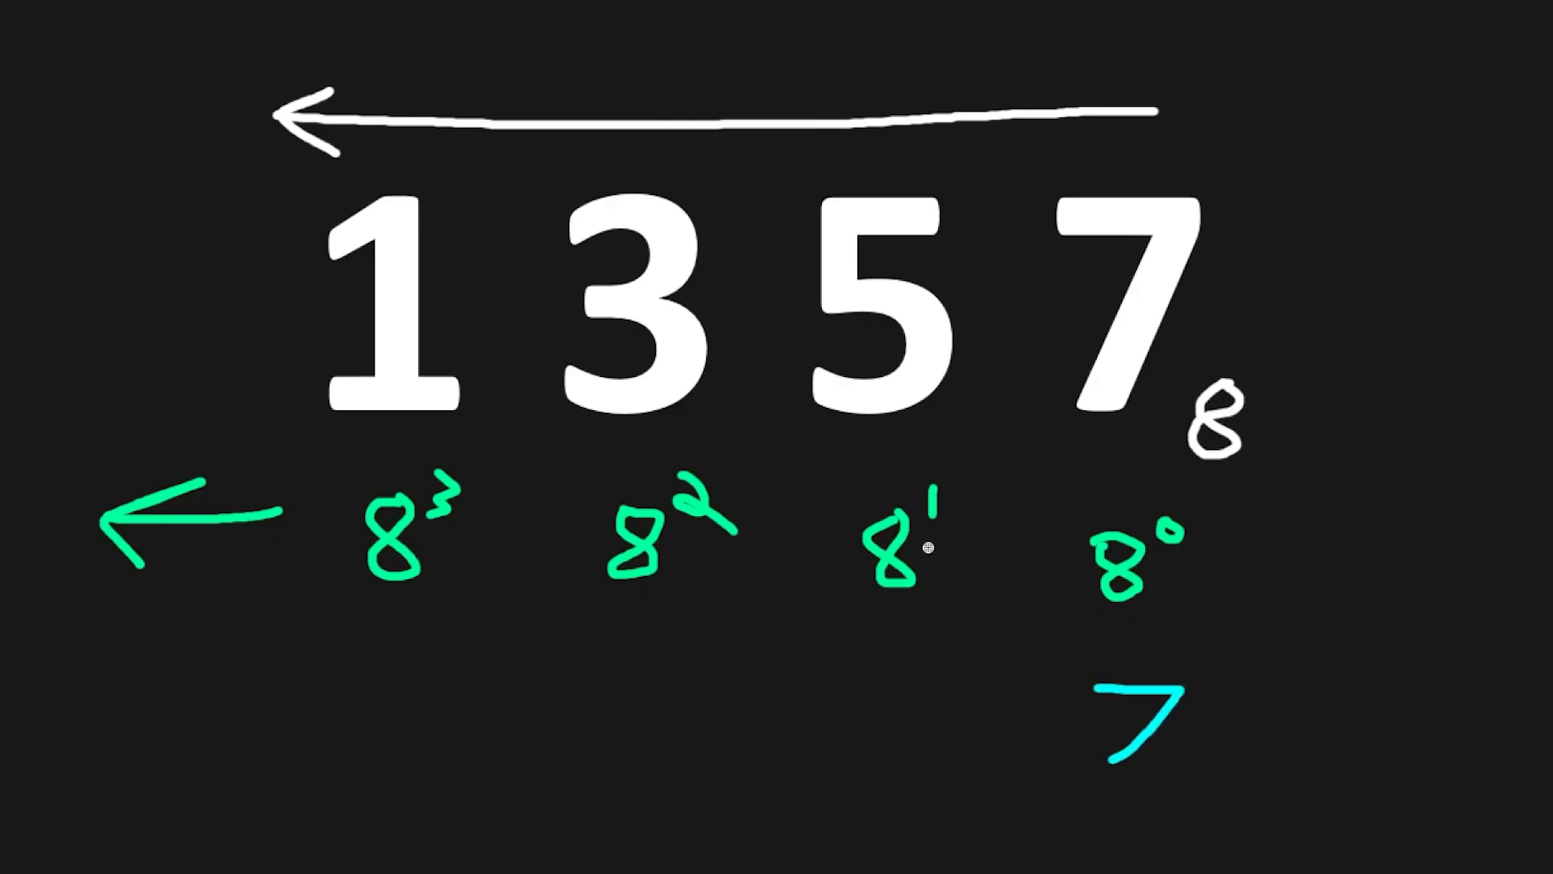
mouse_move(857, 669)
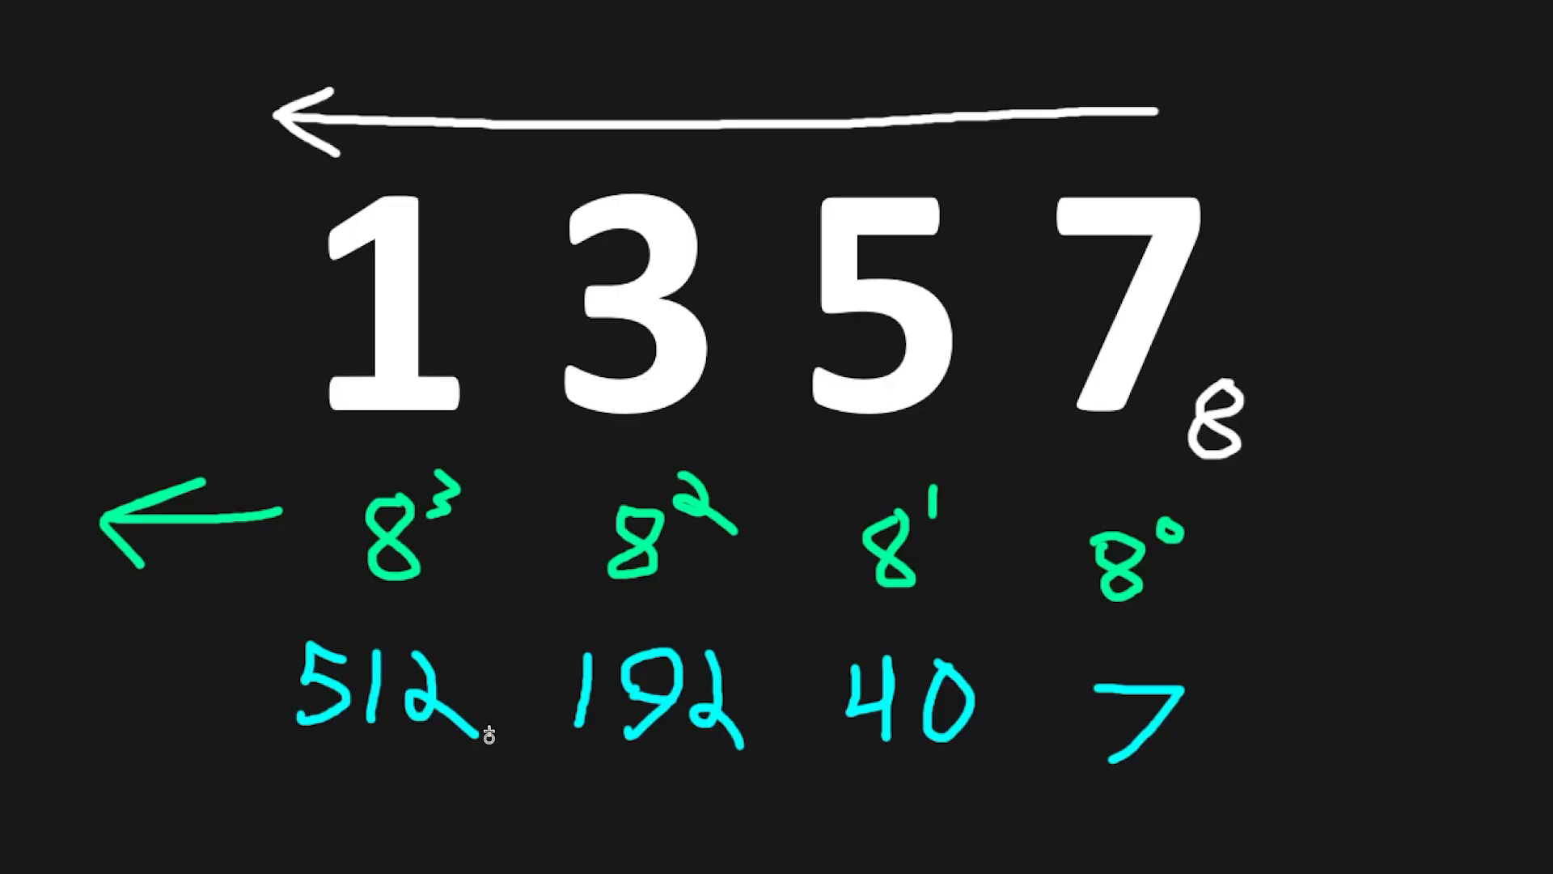
Join 512, 192, 40 and 7 with plus signs, add an equals sign, and start the total with 7
drag(516, 683, 559, 694)
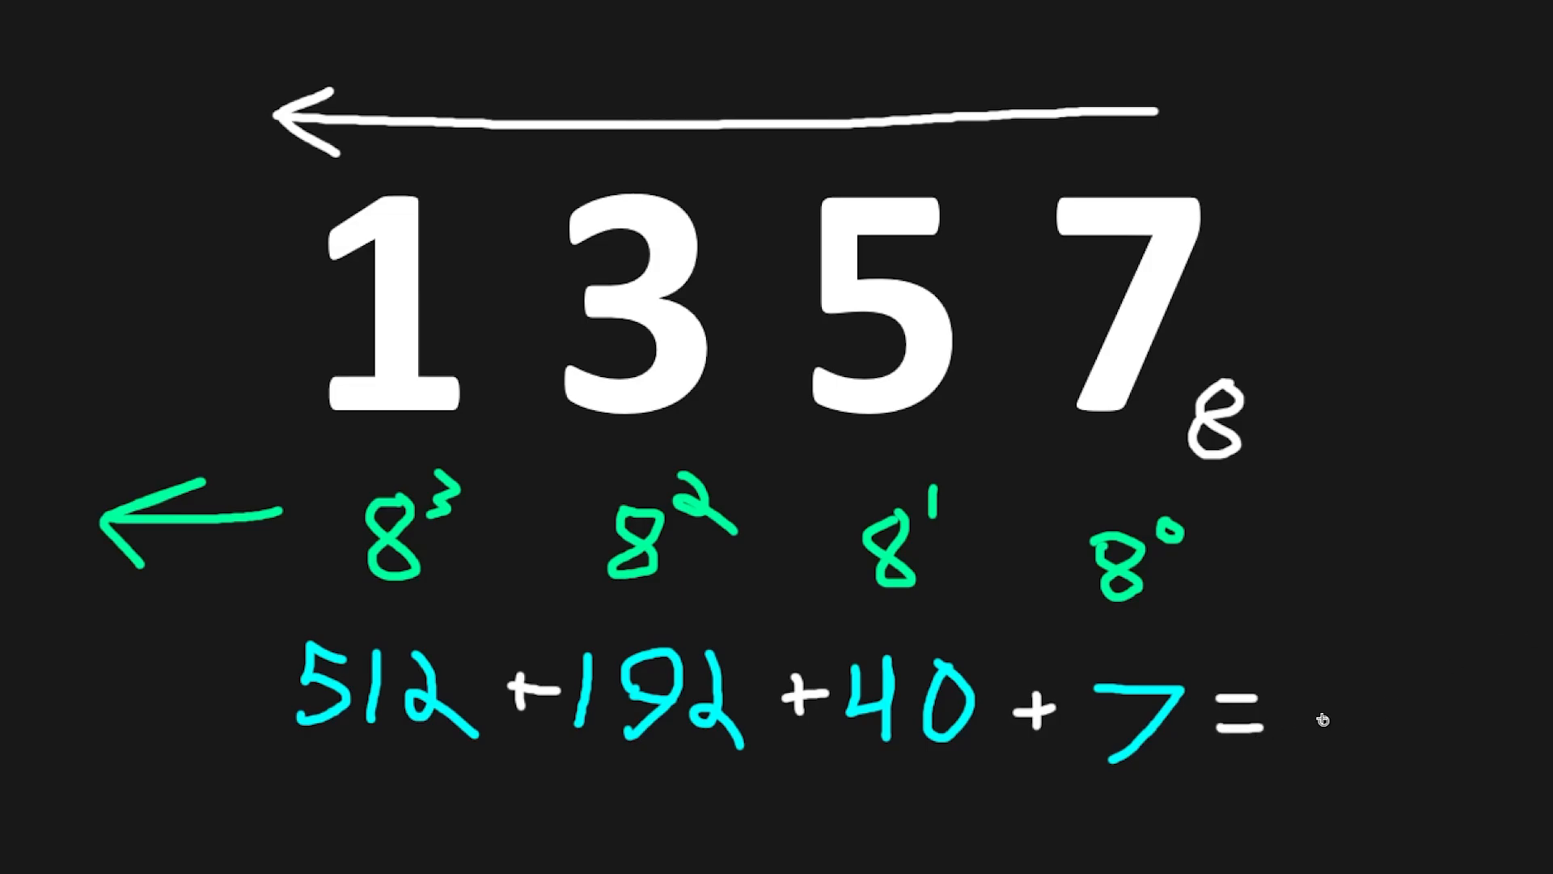
text(7)
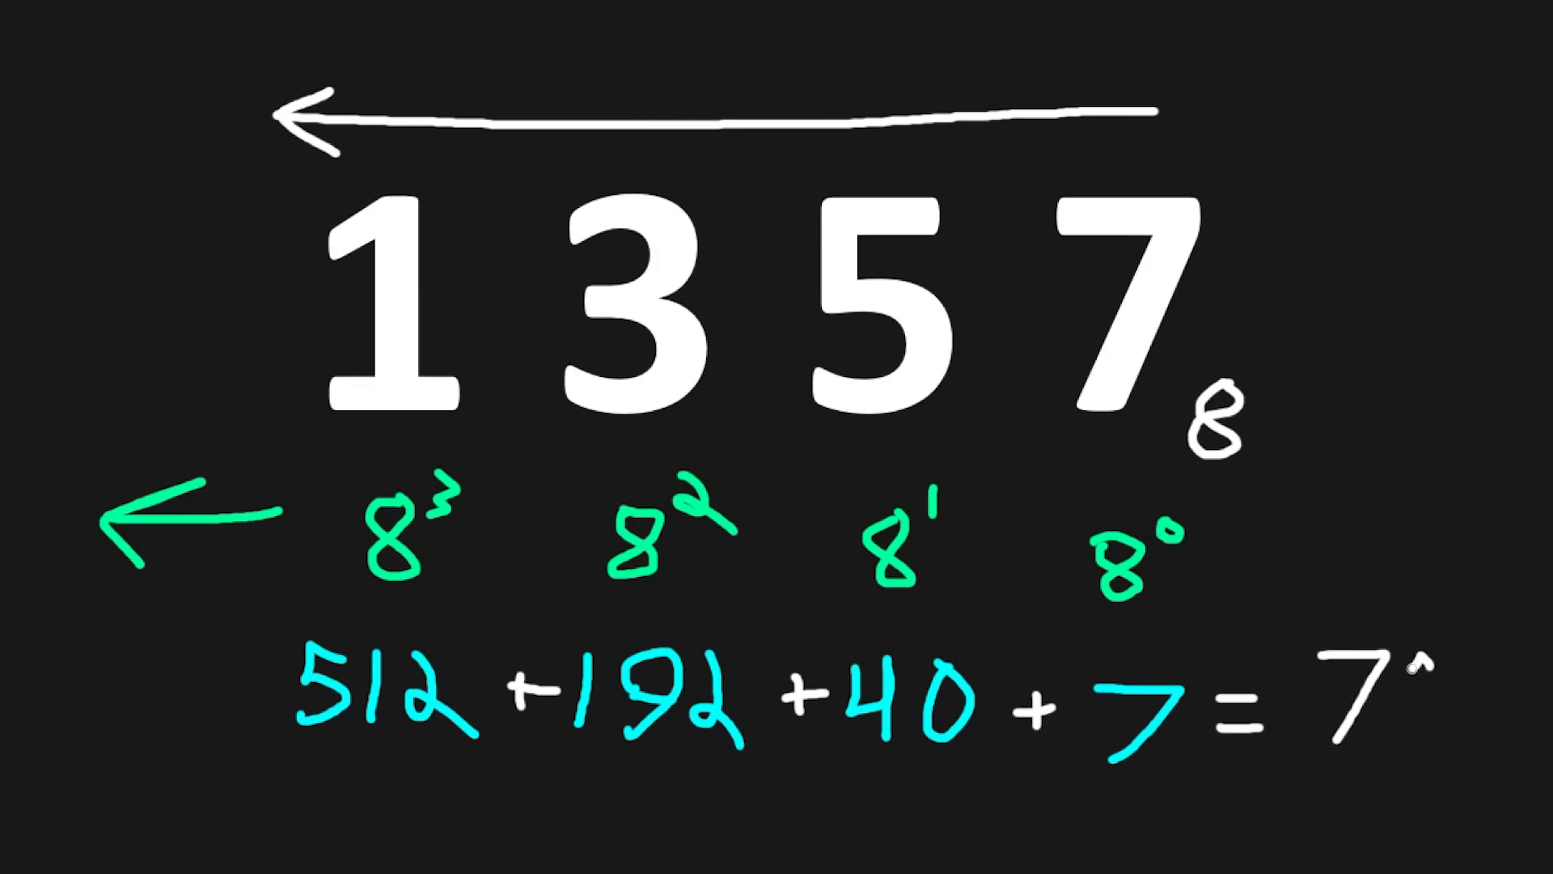